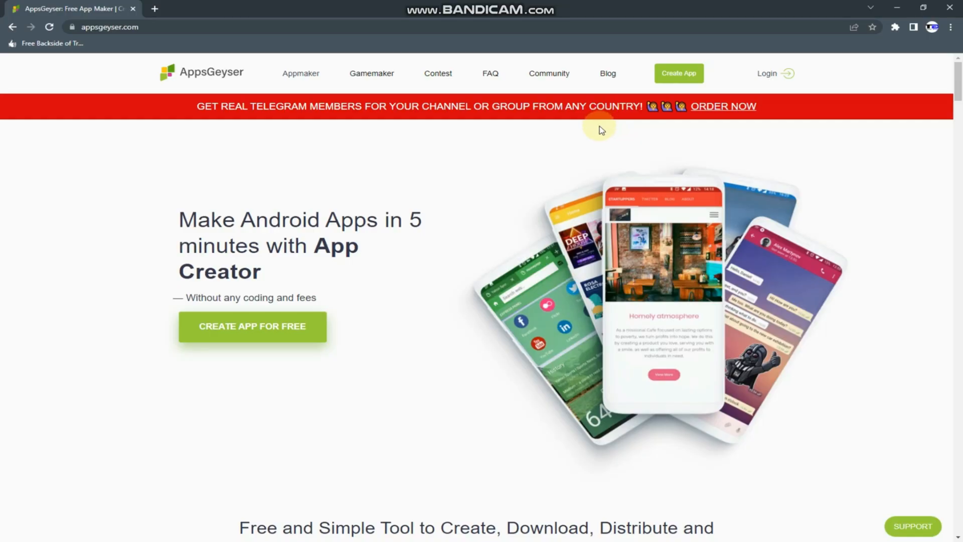
mouse_move(393, 146)
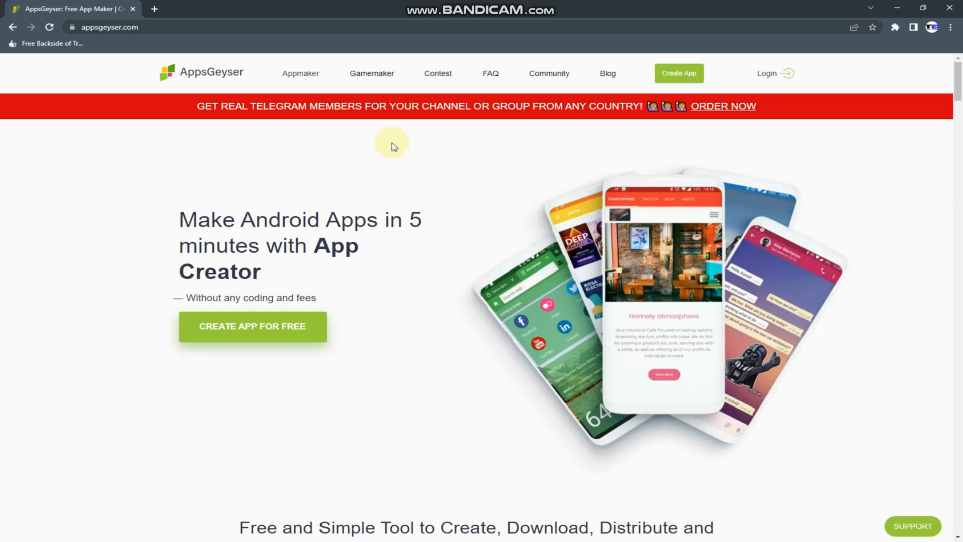
mouse_move(588, 148)
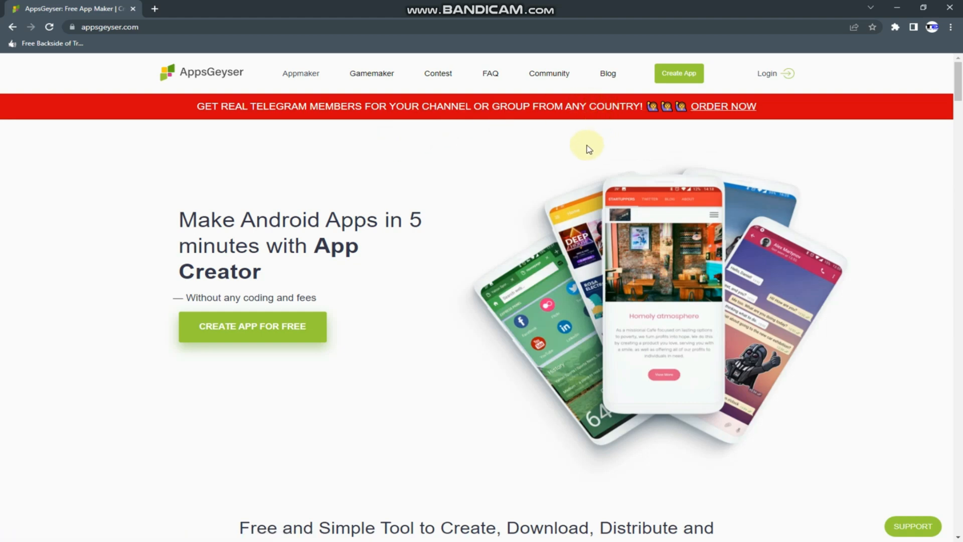
mouse_move(714, 149)
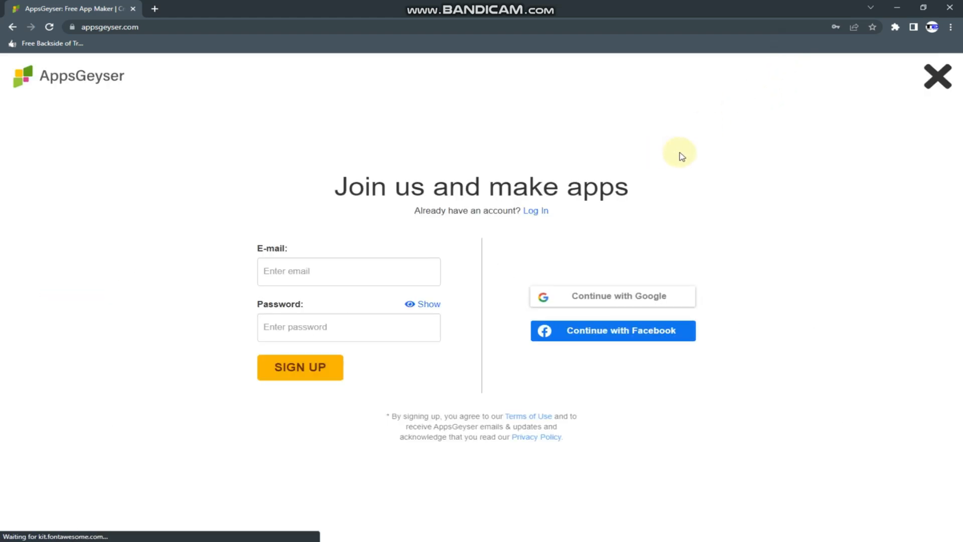
Step: Sign in to the existing AppsGeyser account with its email and password
left_click(348, 271)
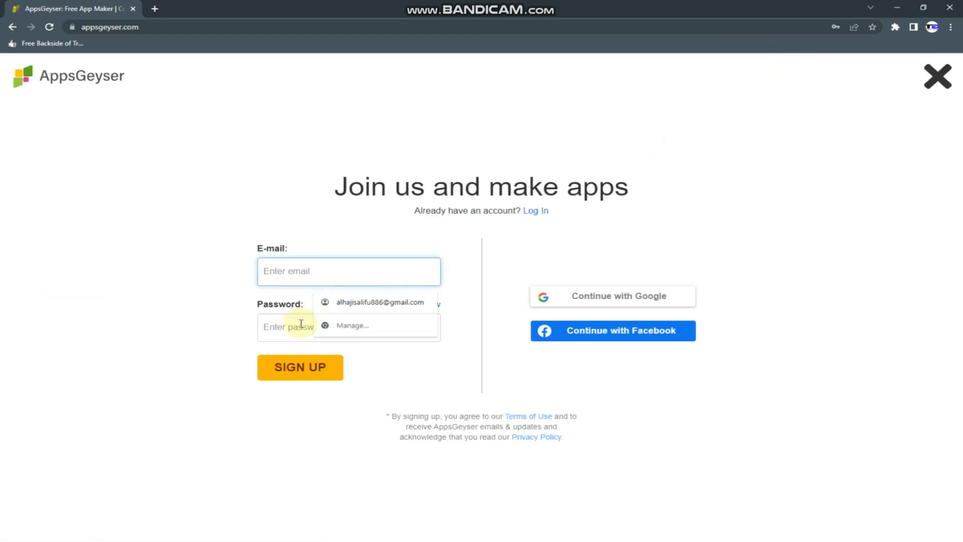
left_click(348, 326)
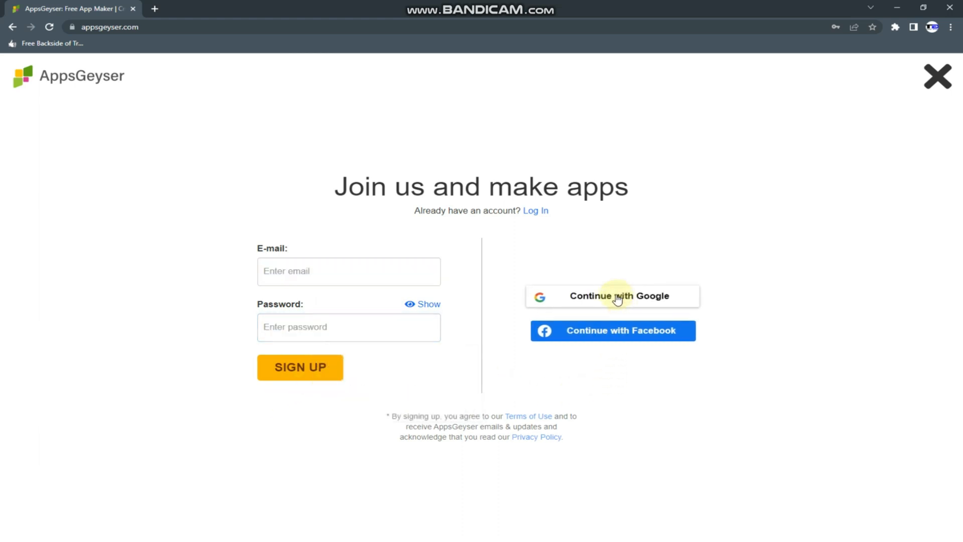
mouse_move(606, 338)
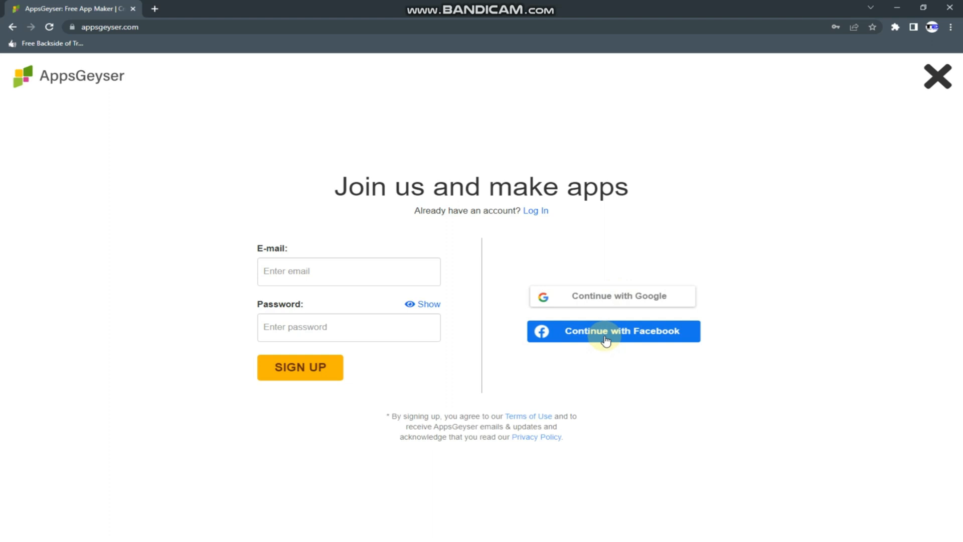
mouse_move(552, 274)
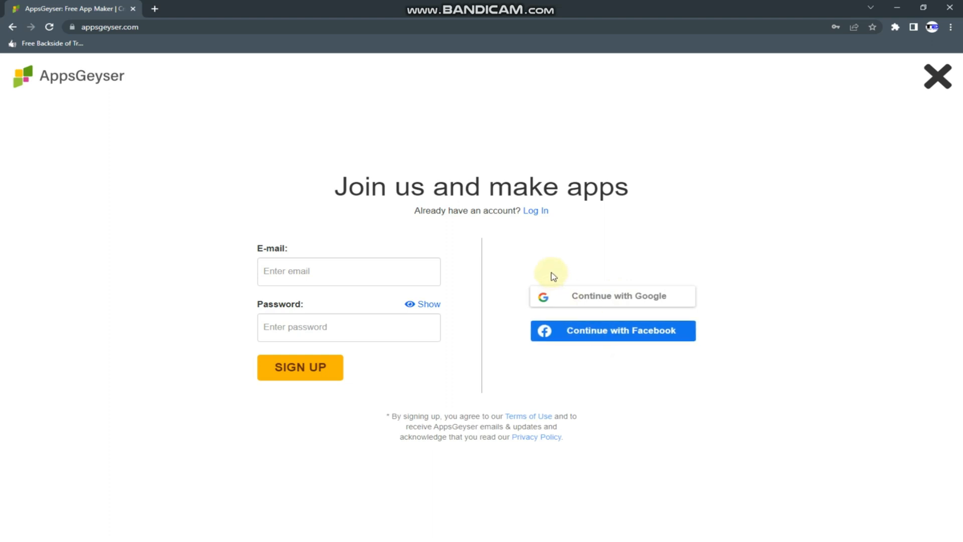
mouse_move(539, 214)
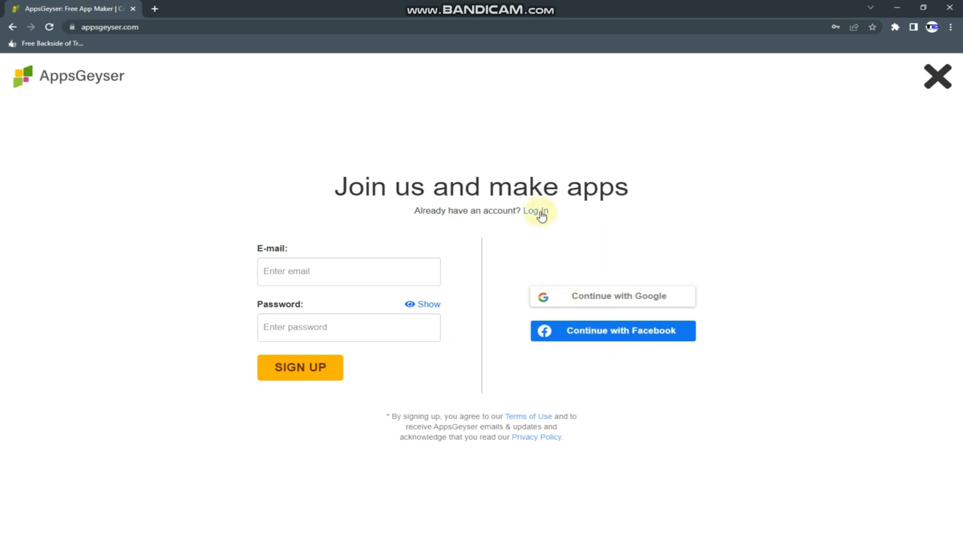
left_click(535, 210)
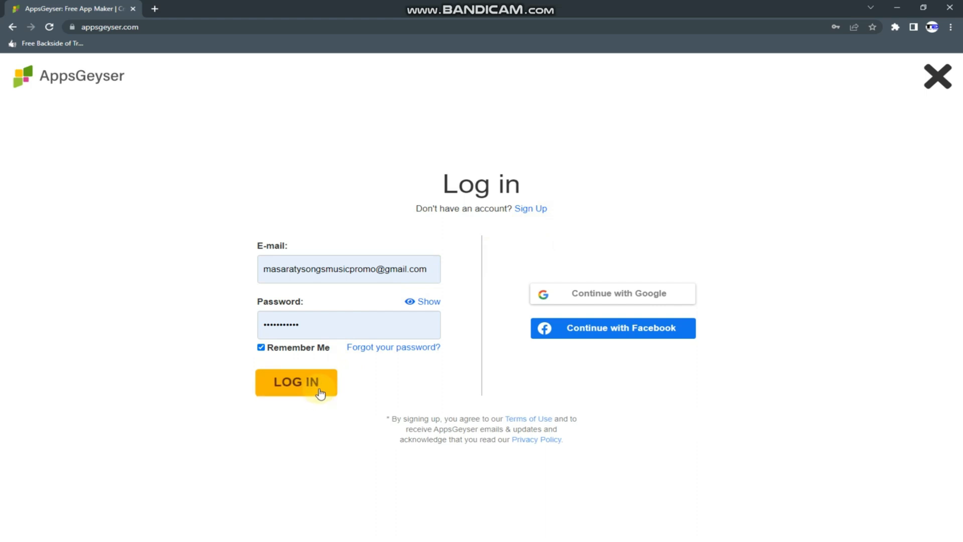
left_click(296, 381)
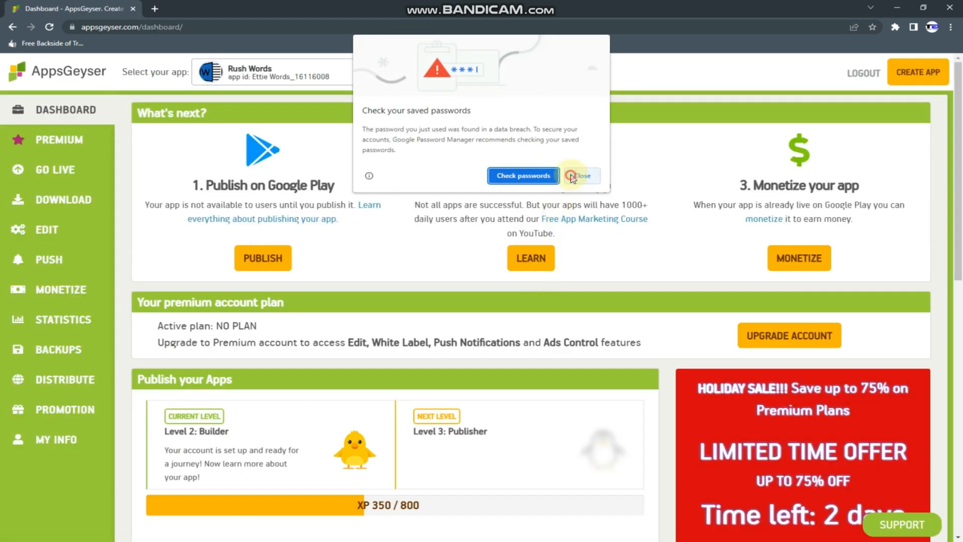
Step: Dismiss the password warning and pick the VPN Premium template from the create-app gallery
left_click(579, 176)
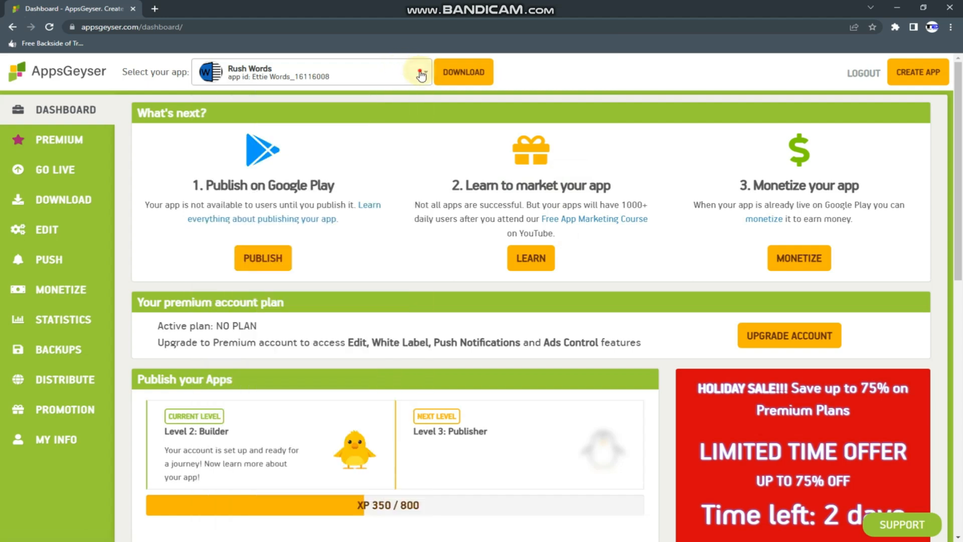
left_click(420, 72)
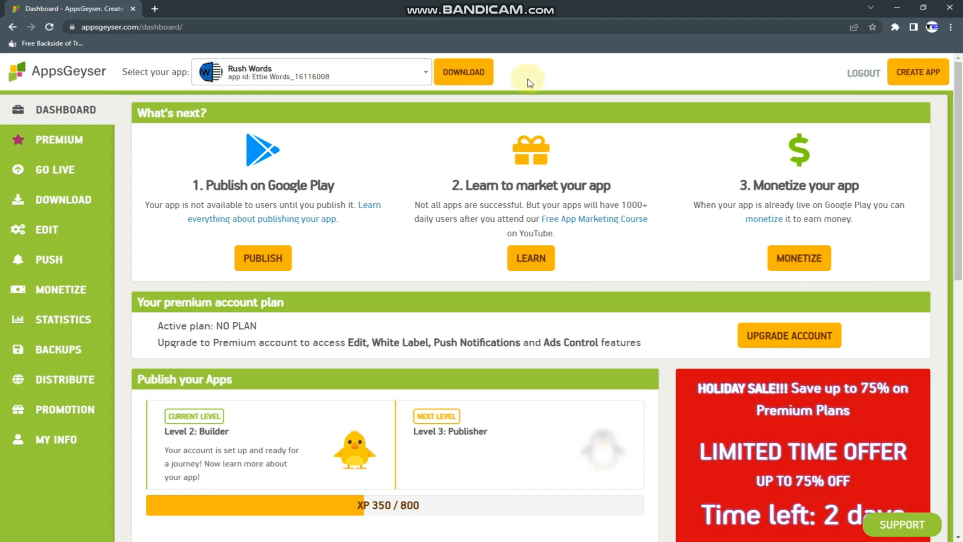
mouse_move(727, 98)
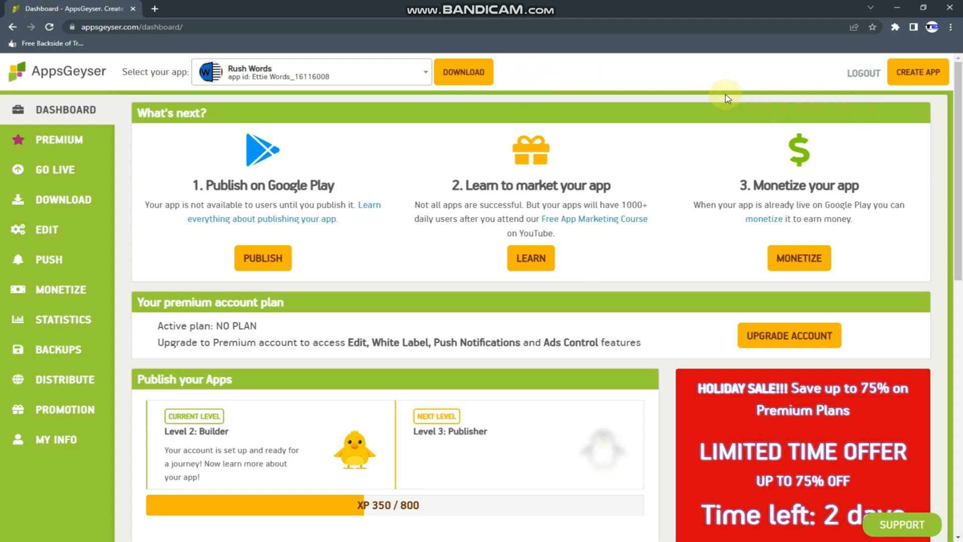
mouse_move(918, 72)
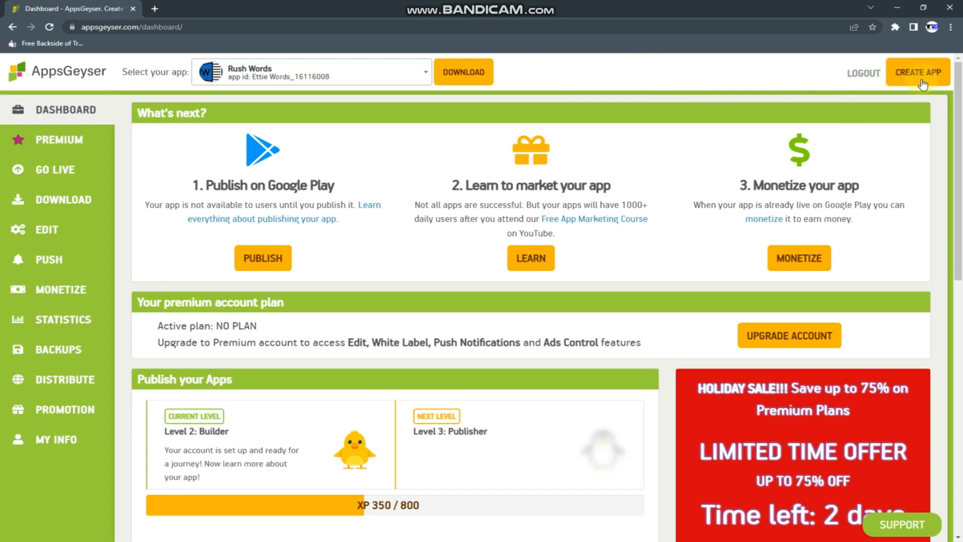
left_click(917, 72)
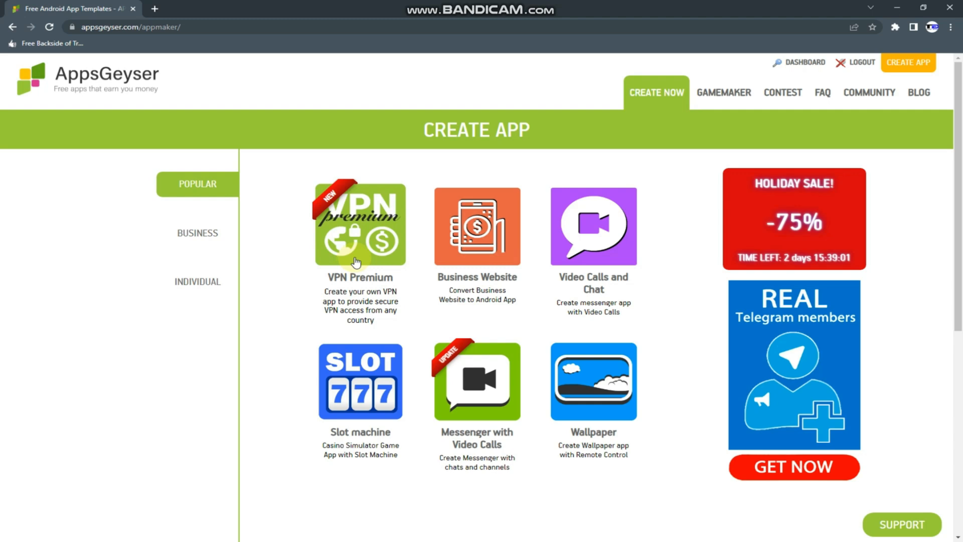
mouse_move(380, 205)
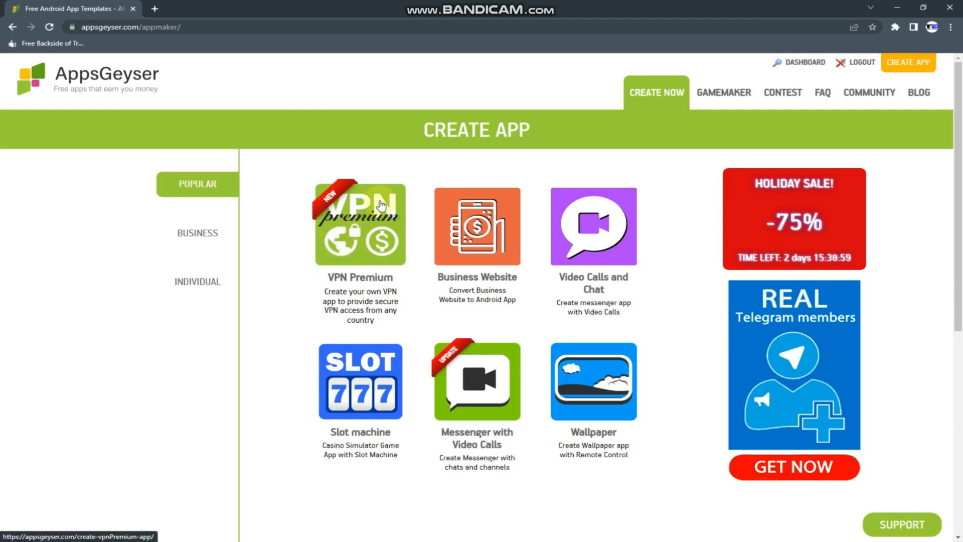
left_click(361, 224)
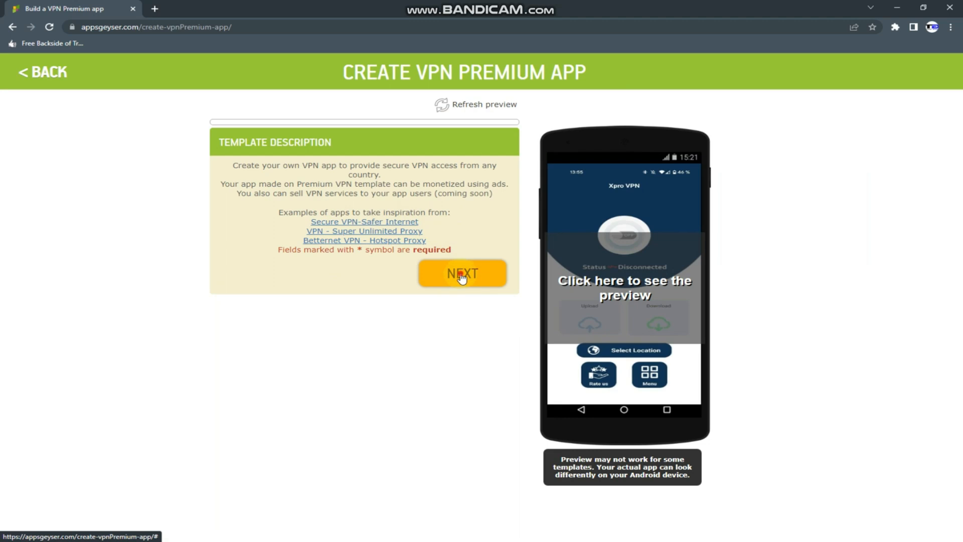
Step: Advance to App Settings, choose the Blue colour theme, and scroll toward NEXT
left_click(461, 273)
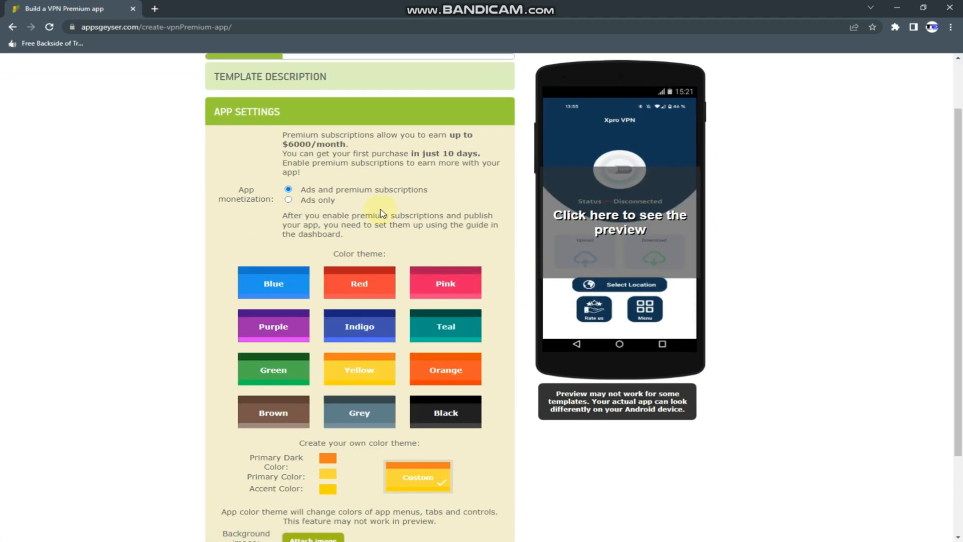
left_click(274, 282)
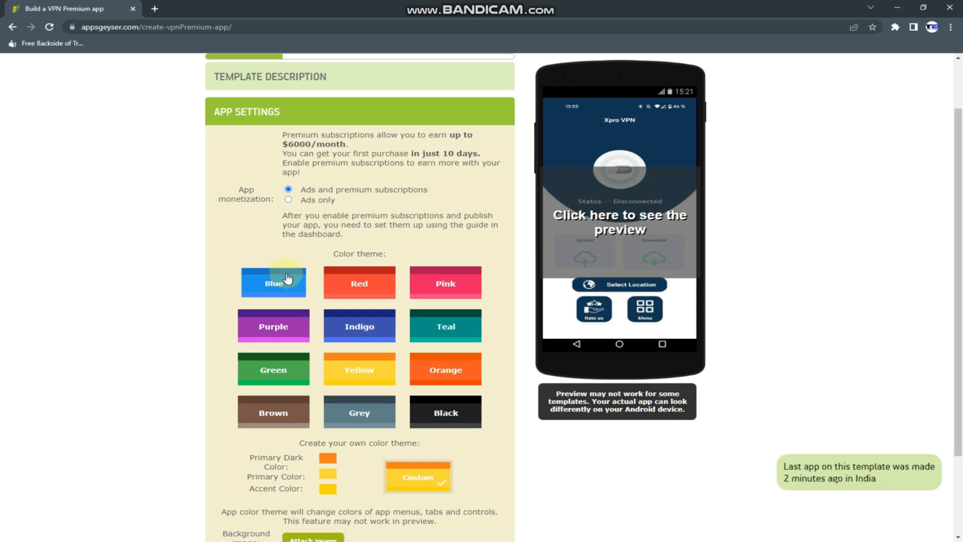
left_click(274, 283)
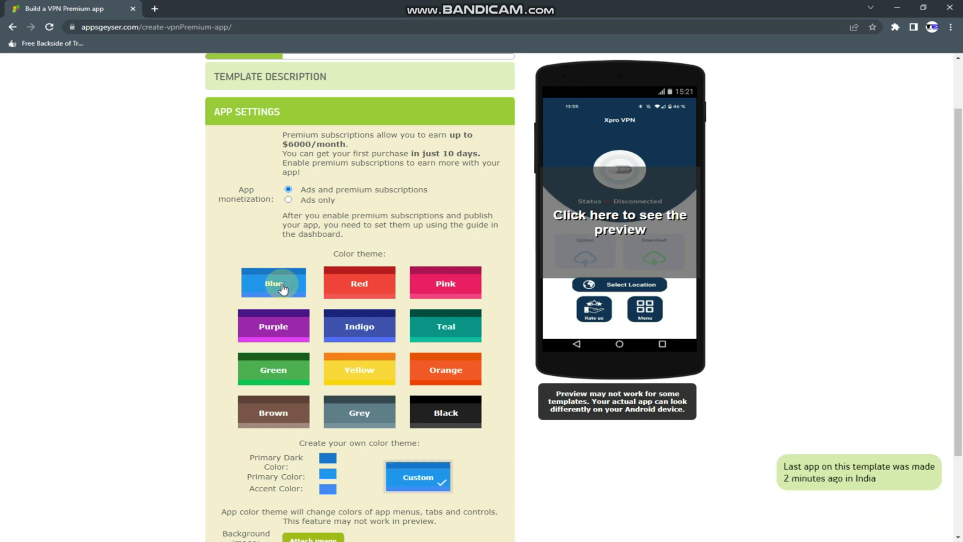
scroll("down", 3)
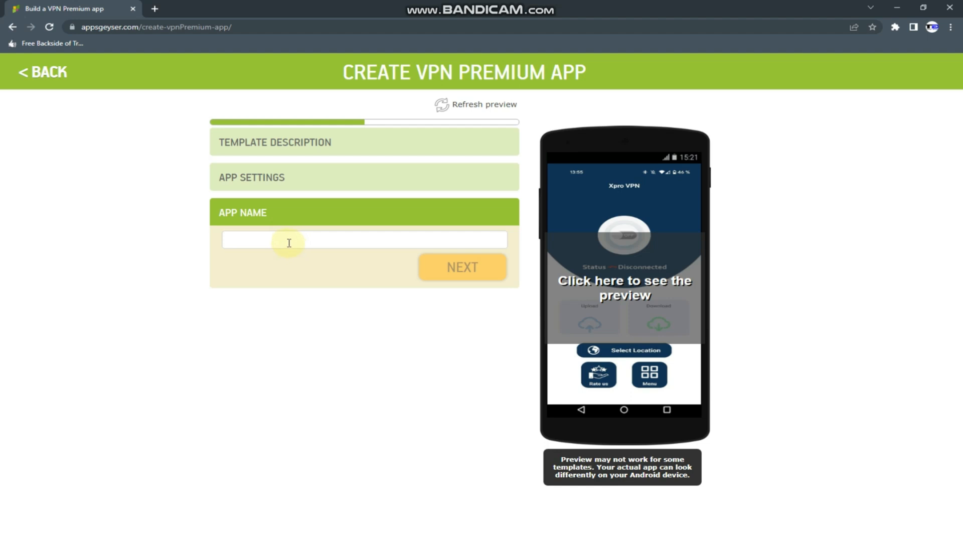
Step: Enter 'Rank VPN' as the app name using the autofill suggestion
left_click(364, 240)
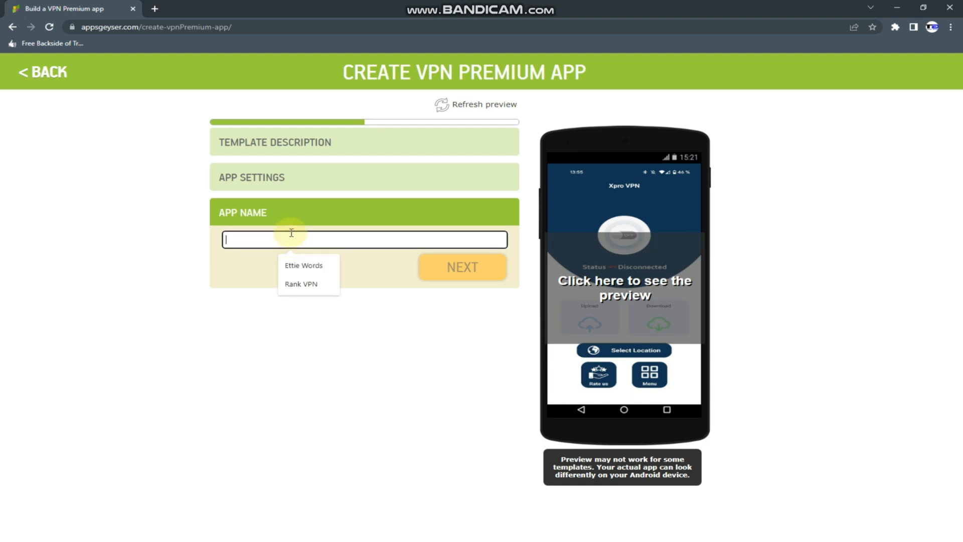
type("Rn")
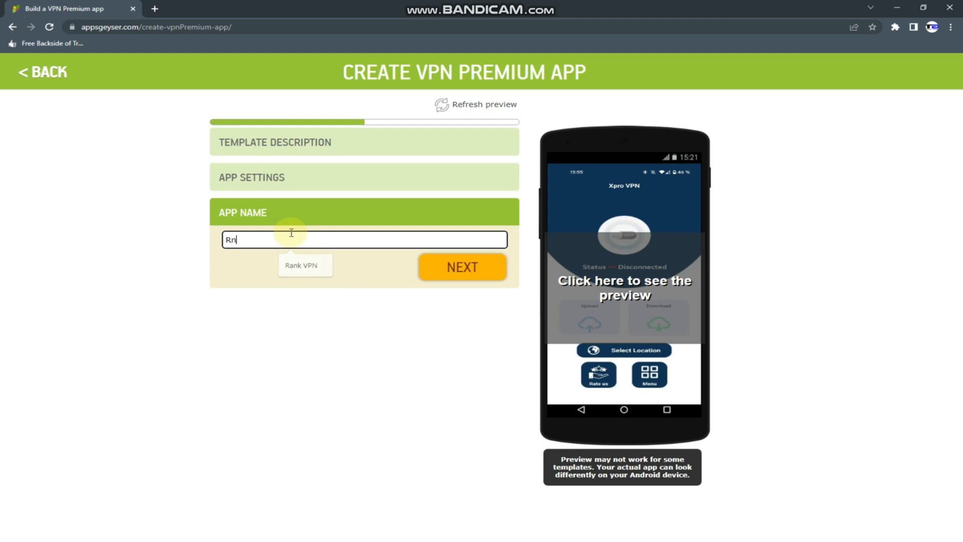
type("a")
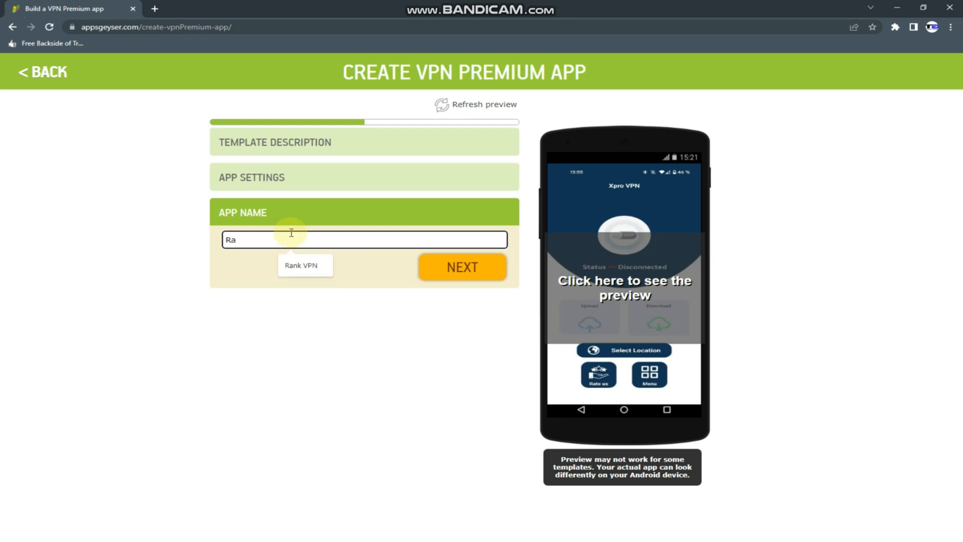
type("nk")
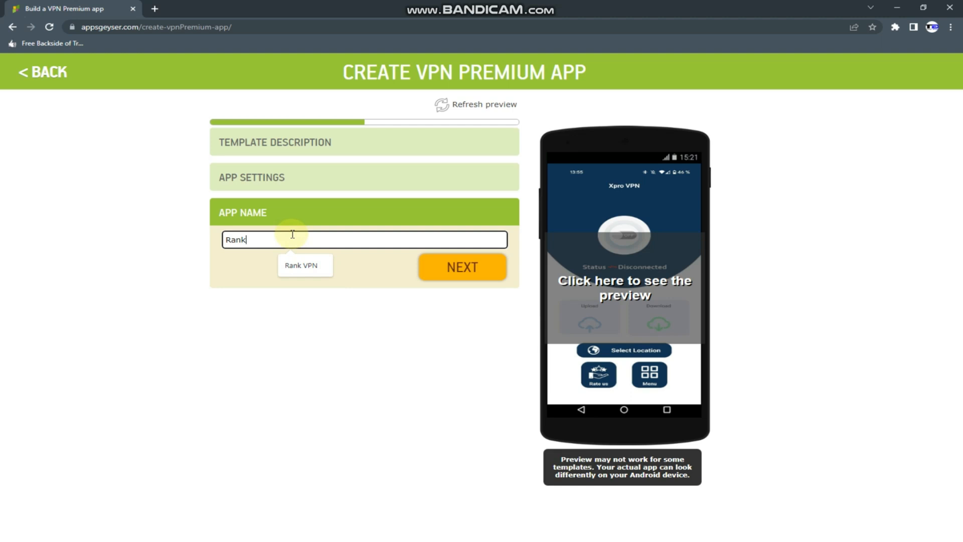
left_click(300, 265)
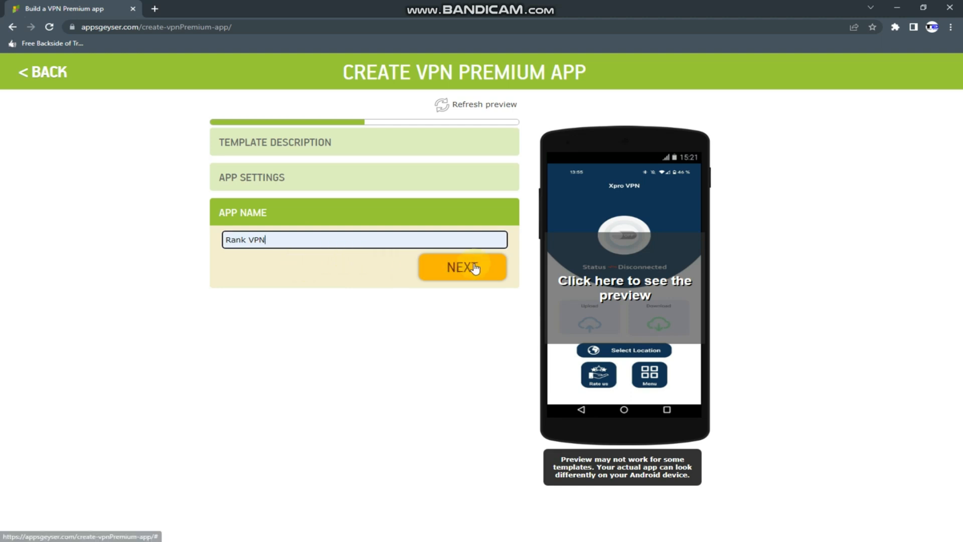
Step: Upload and crop the VPN shield image as the app's custom icon
left_click(461, 267)
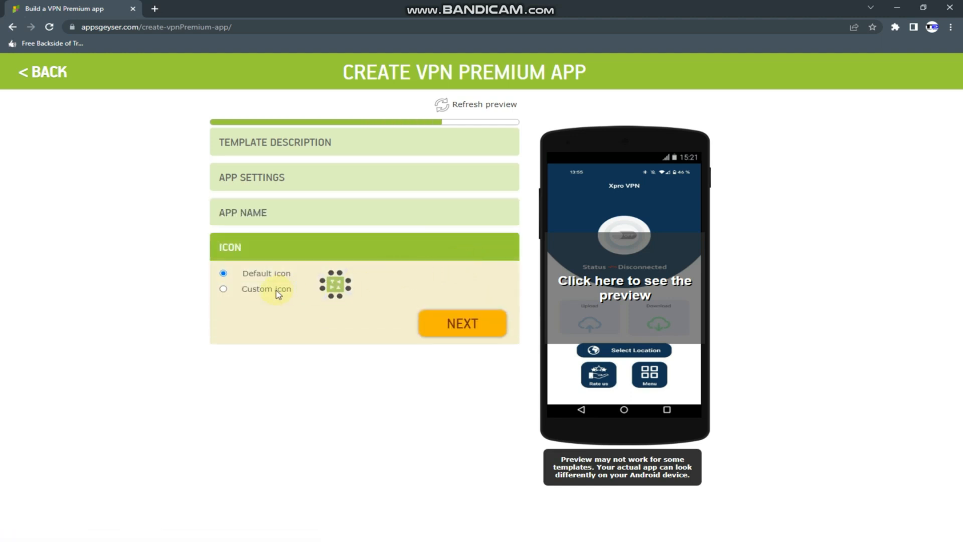
left_click(223, 289)
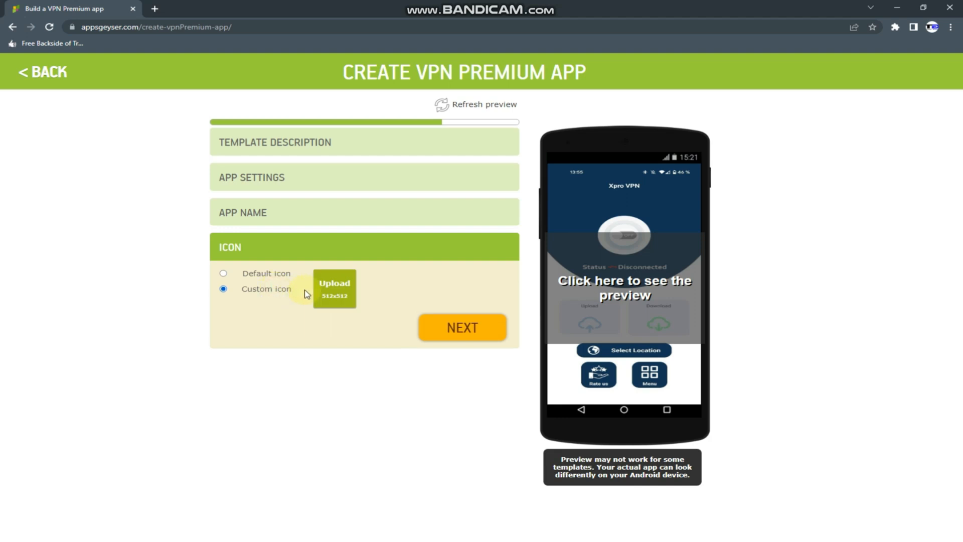
left_click(222, 273)
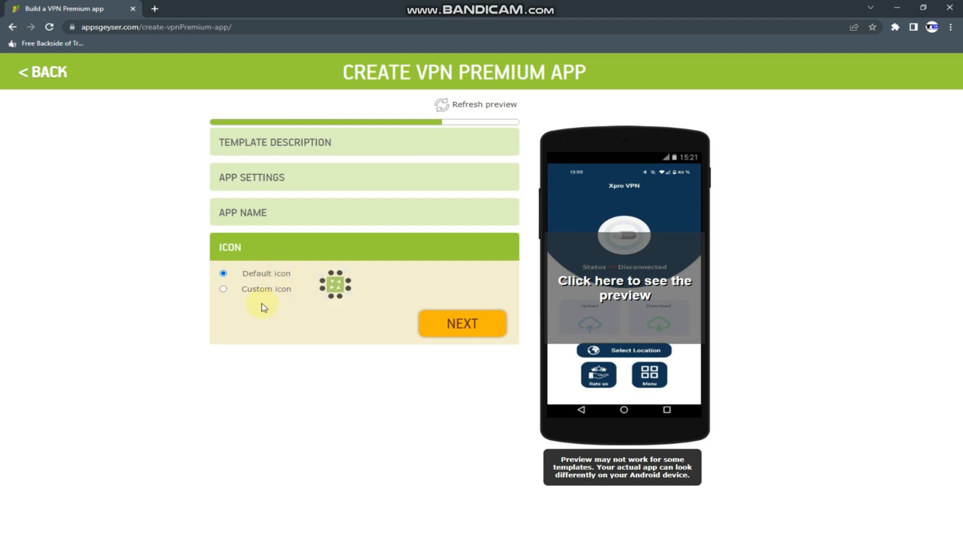
mouse_move(266, 289)
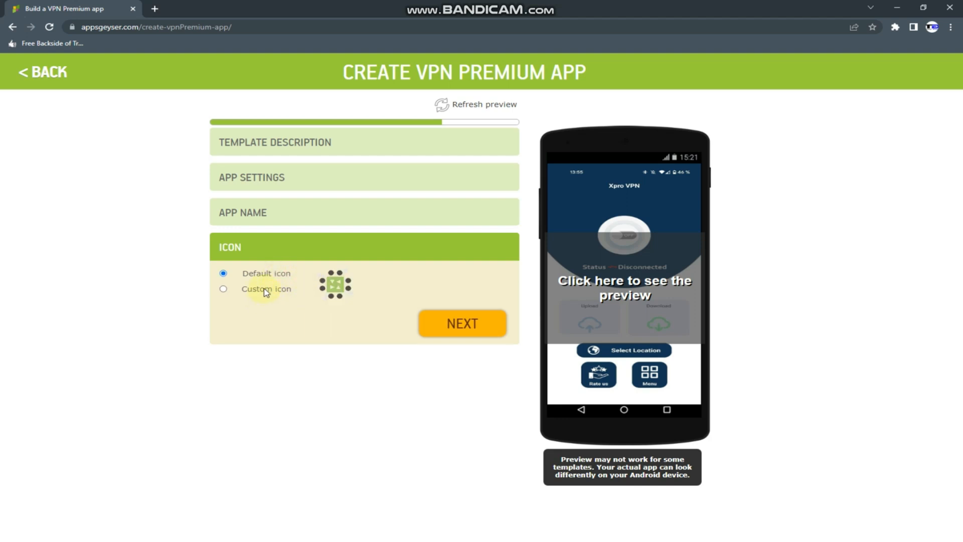
left_click(223, 288)
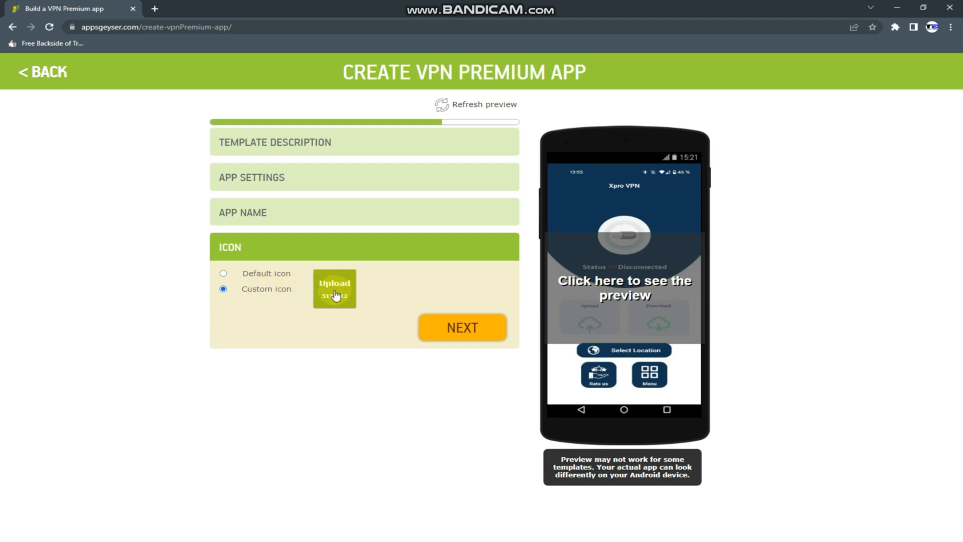
left_click(334, 288)
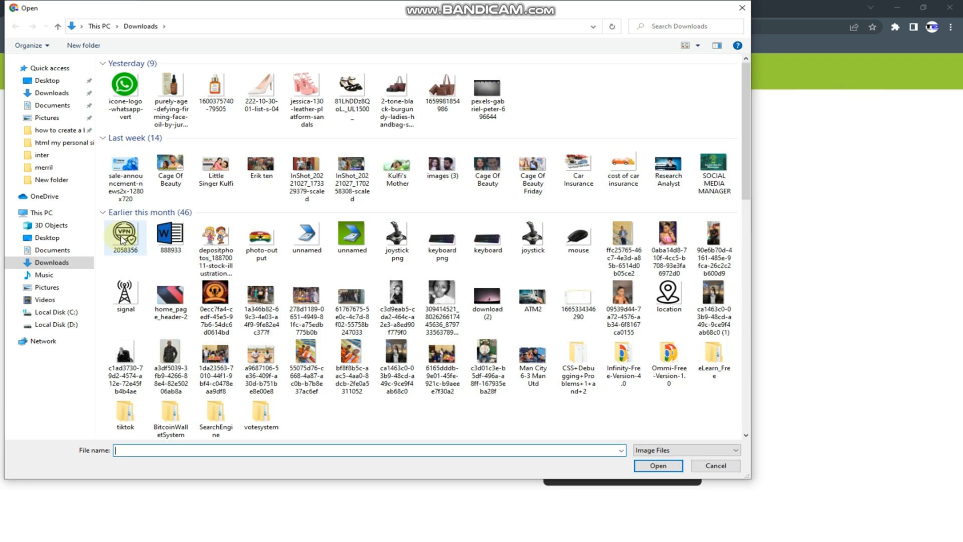
left_click(125, 237)
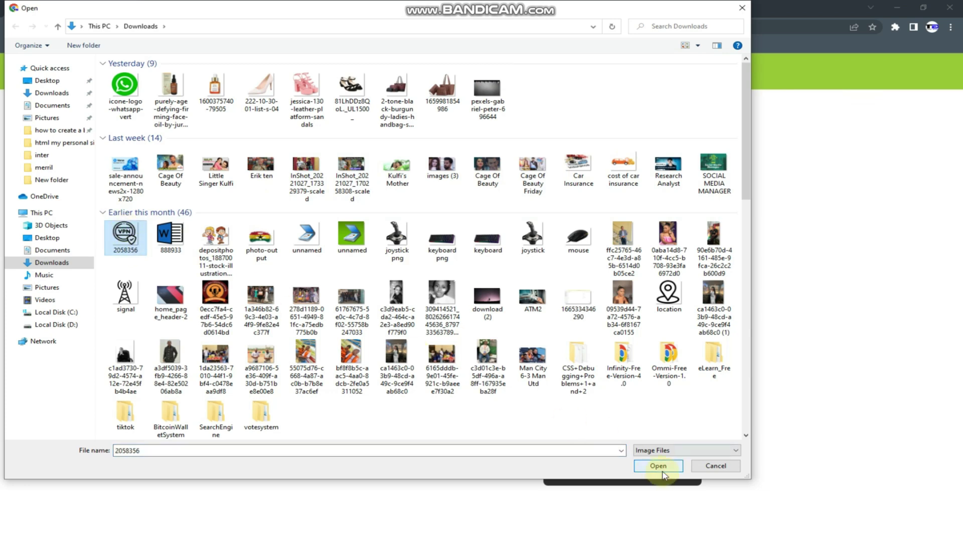
left_click(657, 465)
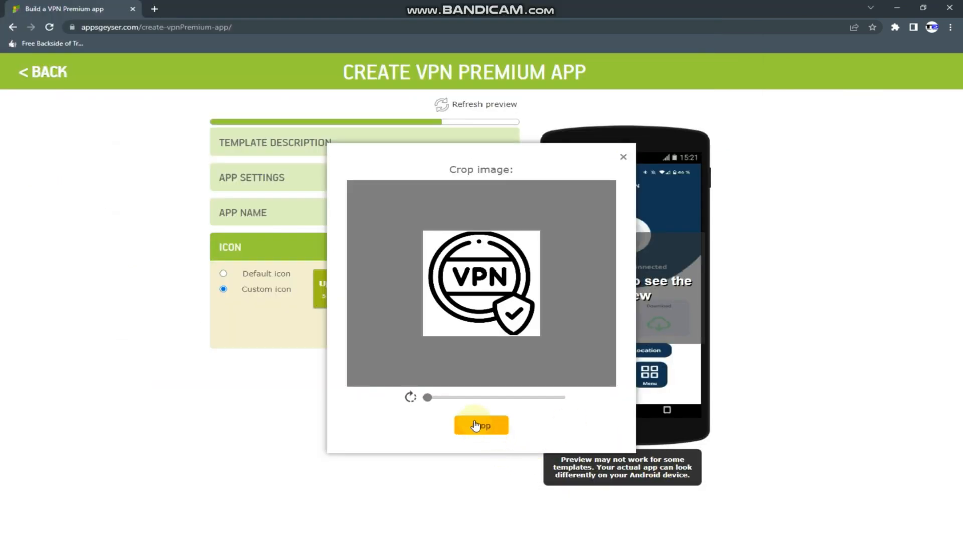
left_click(480, 424)
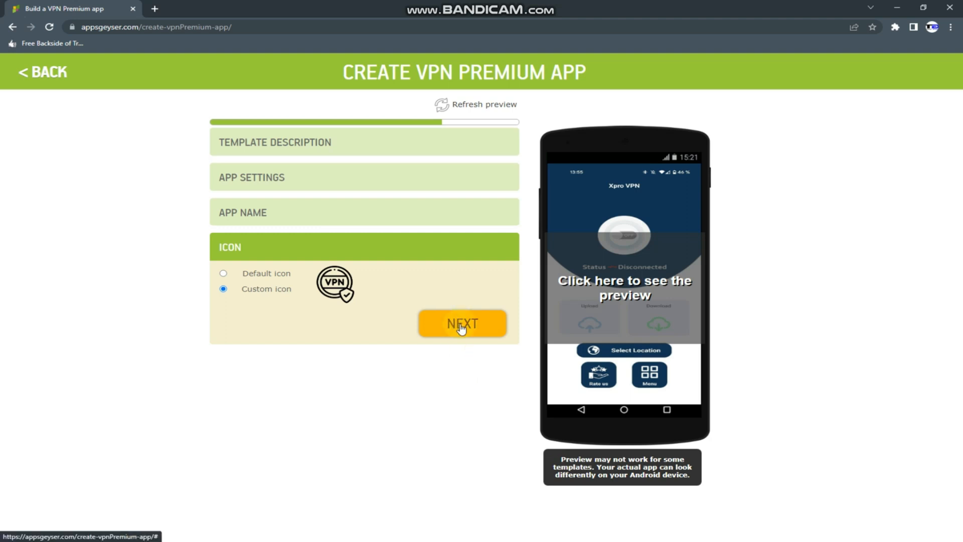
Step: Finish the icon step and create the Rank VPN app
left_click(462, 322)
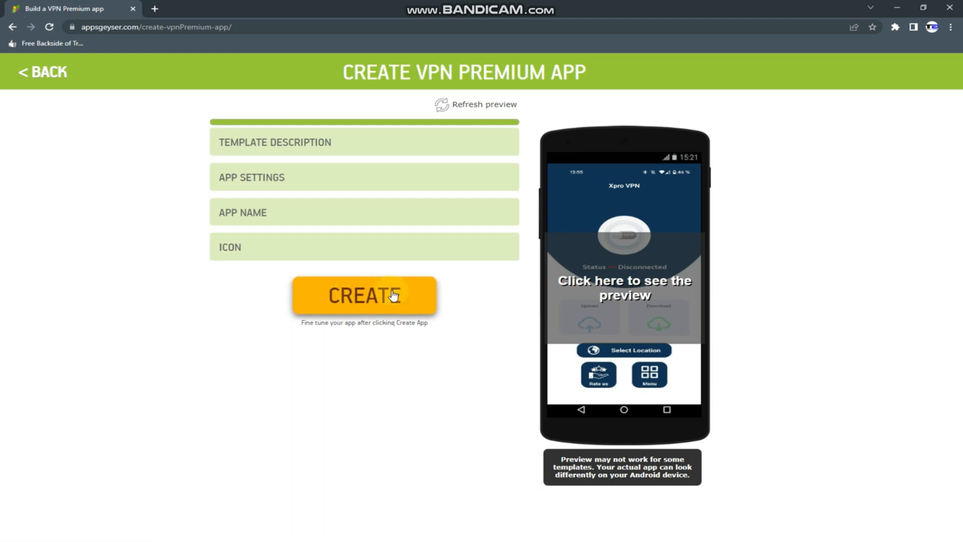
left_click(363, 295)
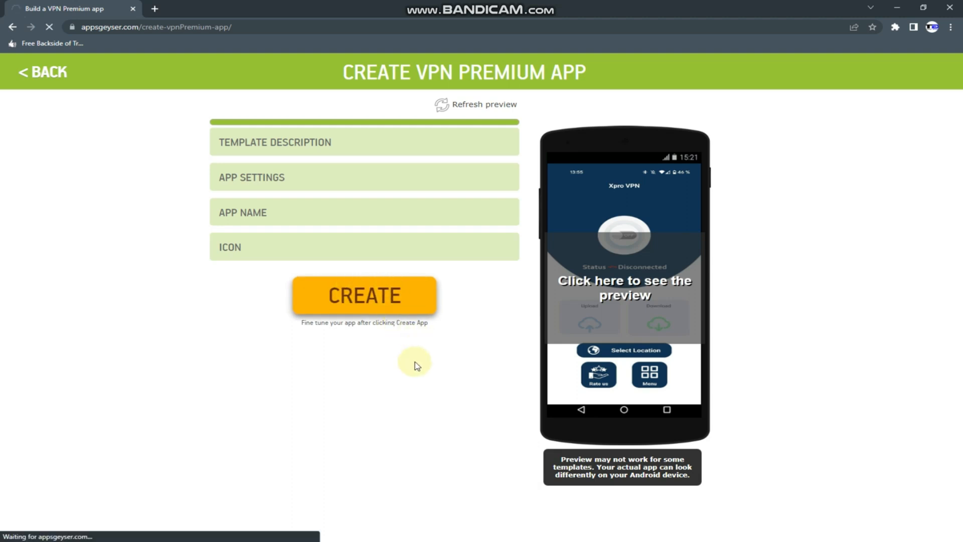
left_click(364, 295)
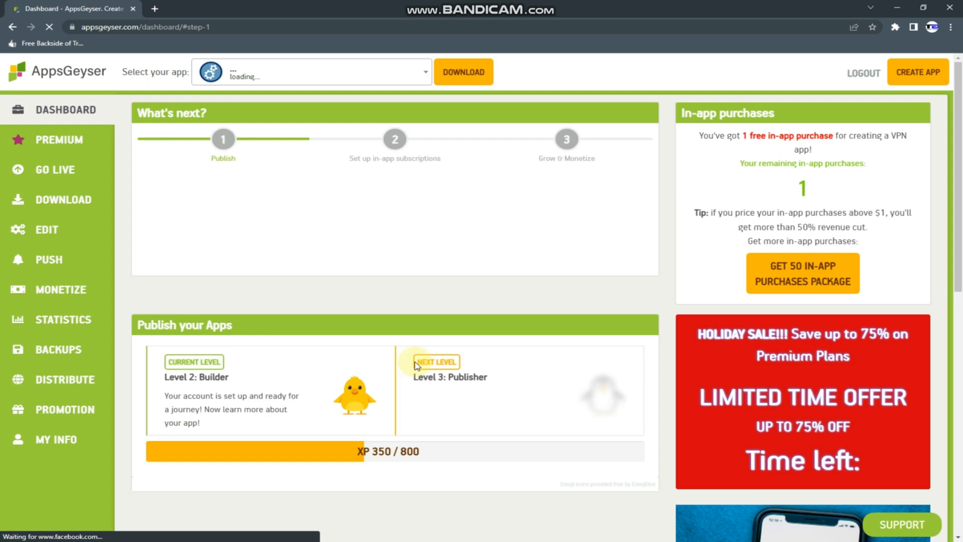
Step: Scroll the Rank VPN dashboard and open Monetize to view ad network settings
scroll("down", 3)
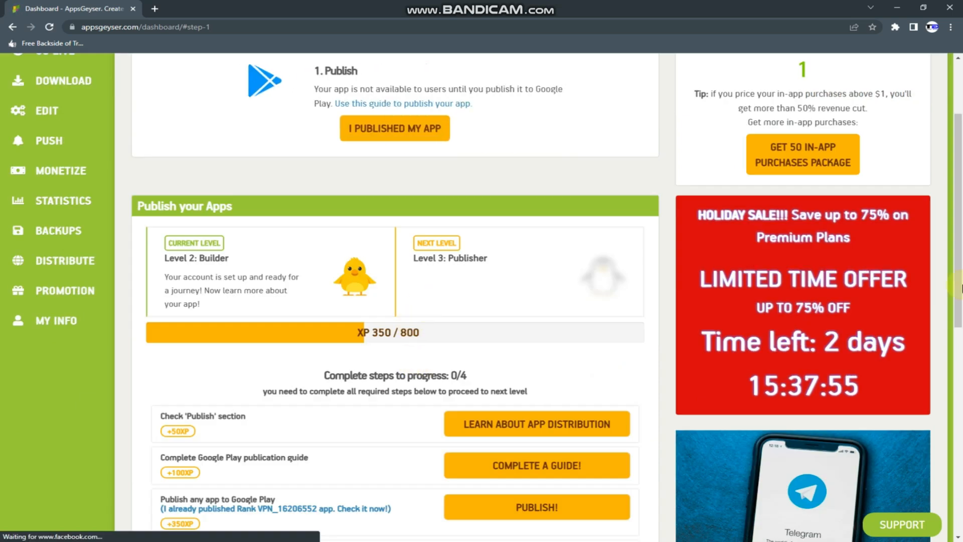
scroll("up", 3)
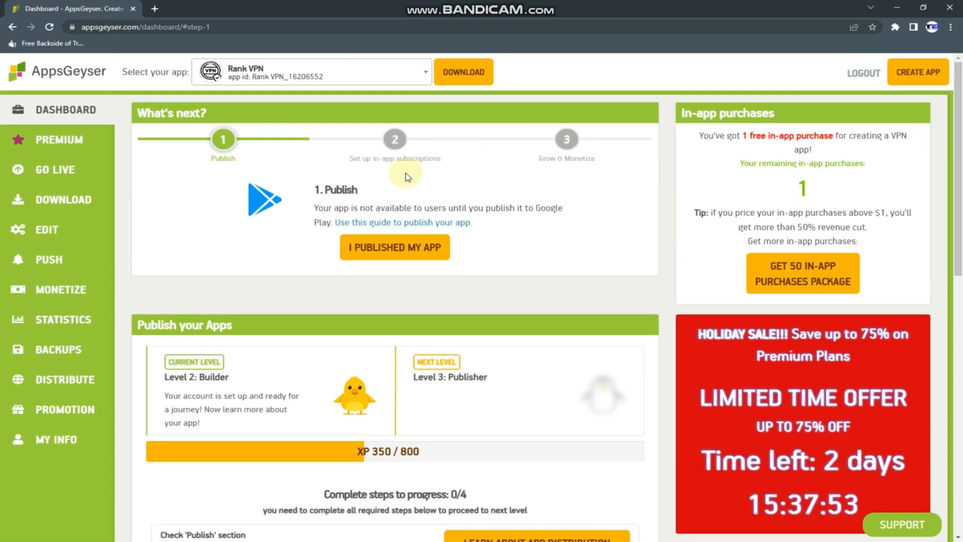
mouse_move(498, 264)
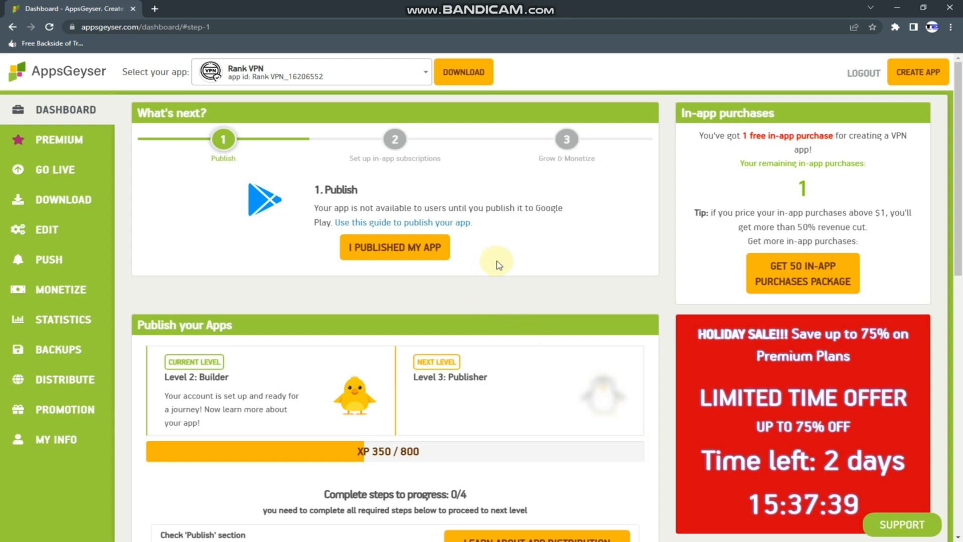
mouse_move(358, 301)
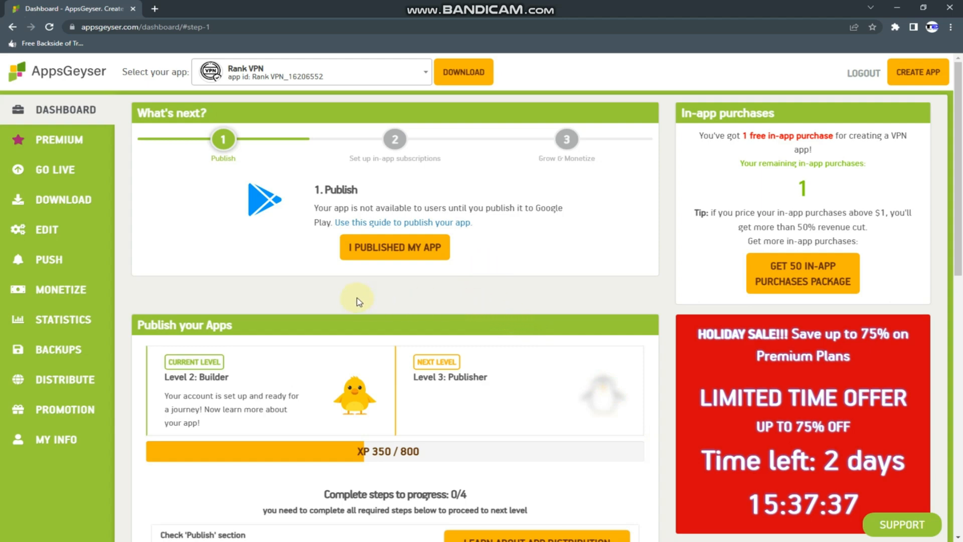
mouse_move(43, 212)
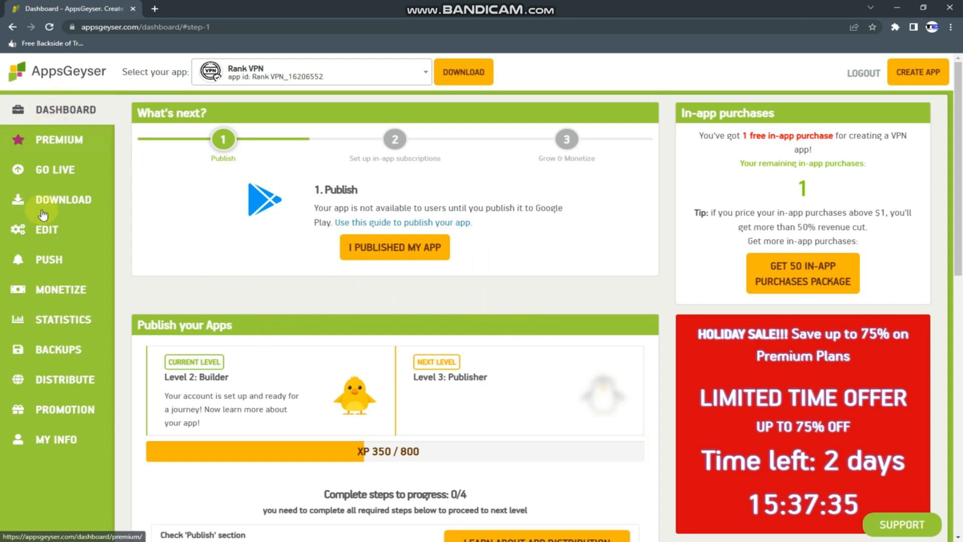
left_click(60, 289)
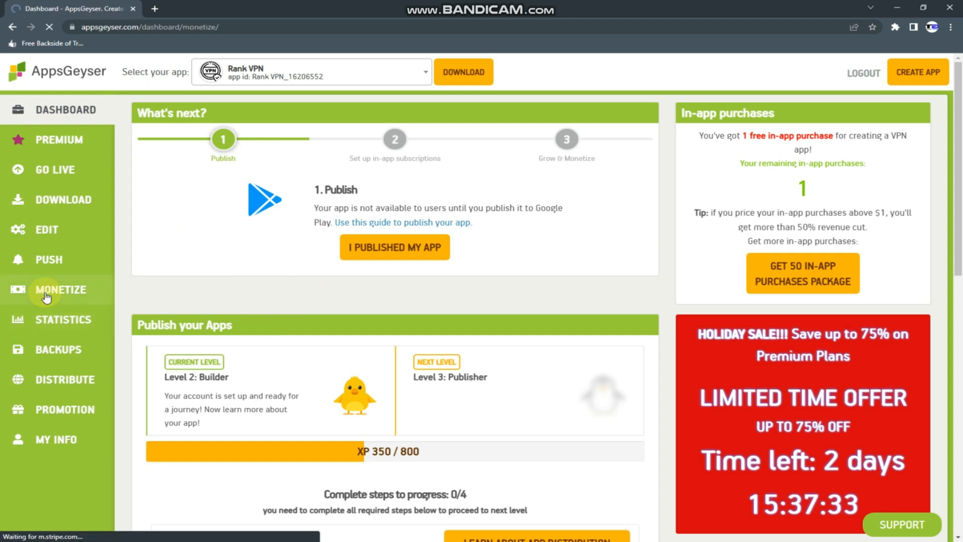
left_click(61, 289)
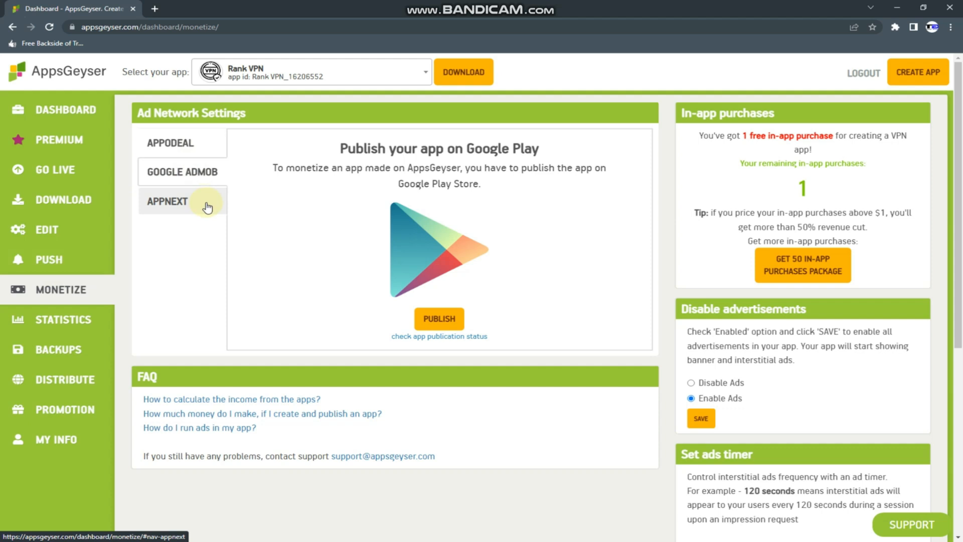
mouse_move(181, 202)
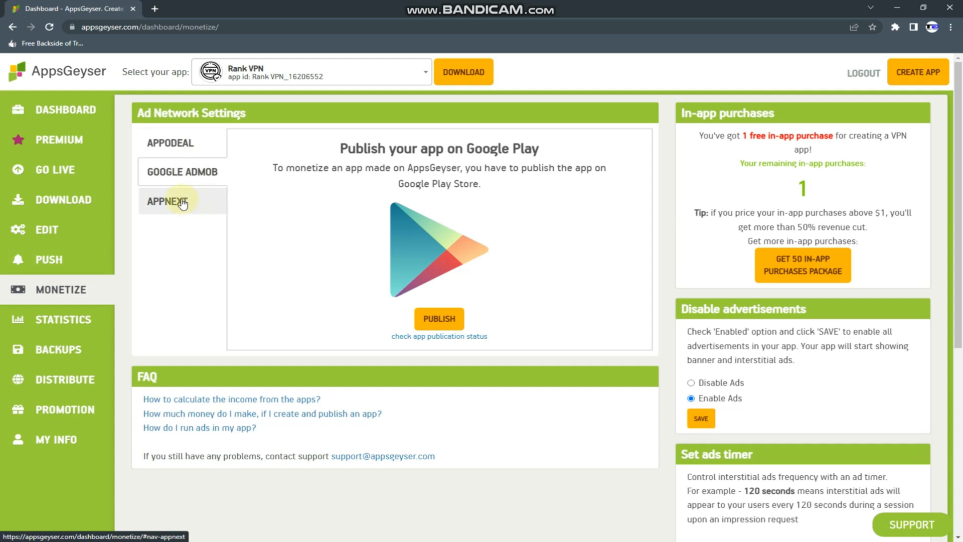
mouse_move(106, 289)
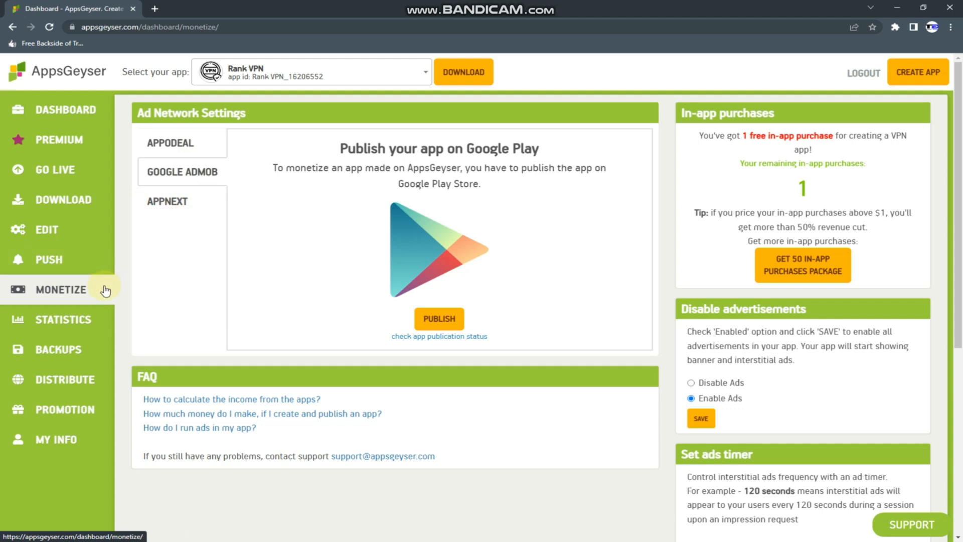
mouse_move(104, 286)
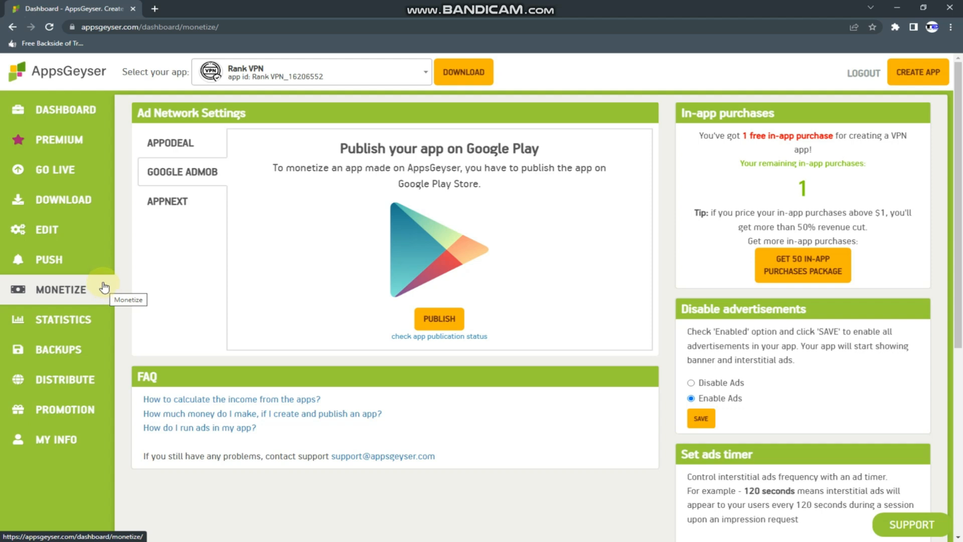
mouse_move(91, 245)
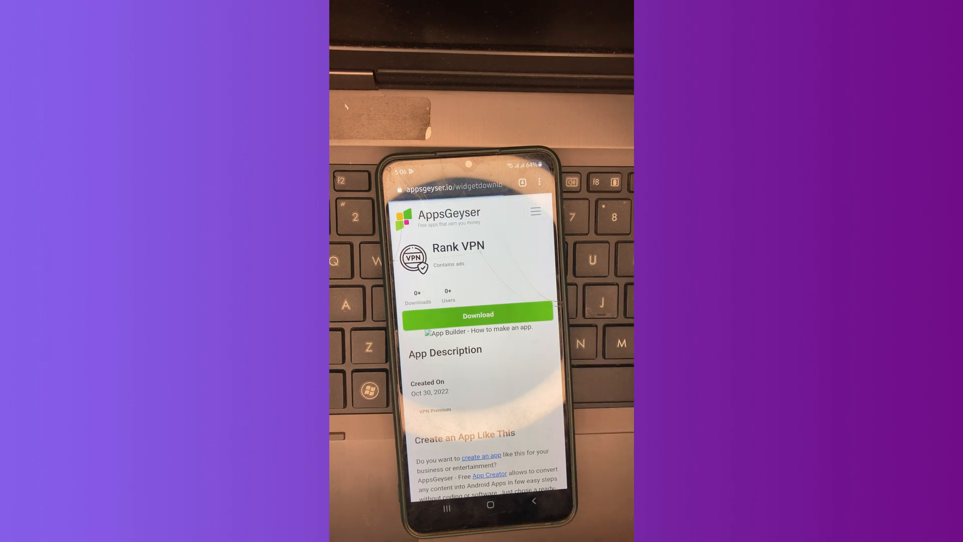
Step: Download the Rank VPN APK from its AppsGeyser page onto the phone
left_click(477, 314)
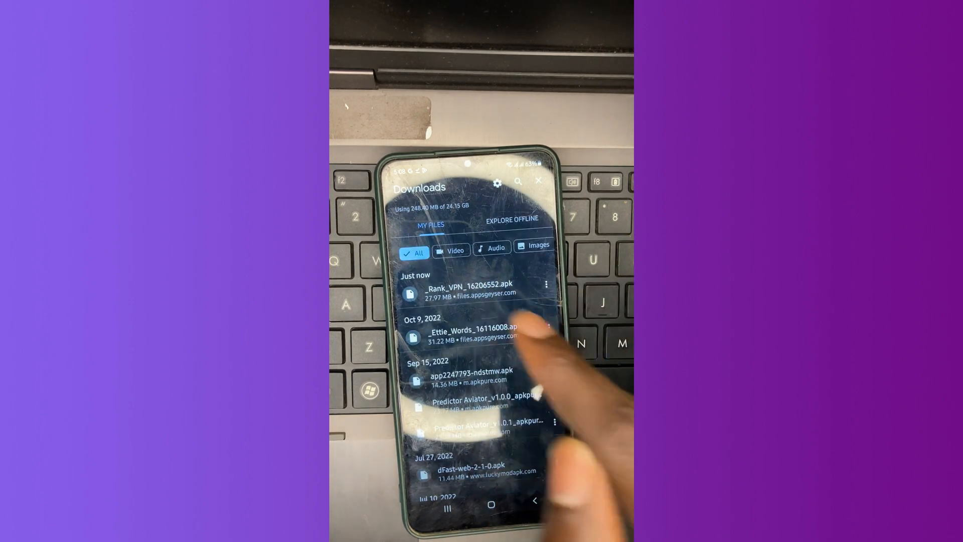
Step: Install the downloaded Rank_VPN APK and launch the app
left_click(467, 287)
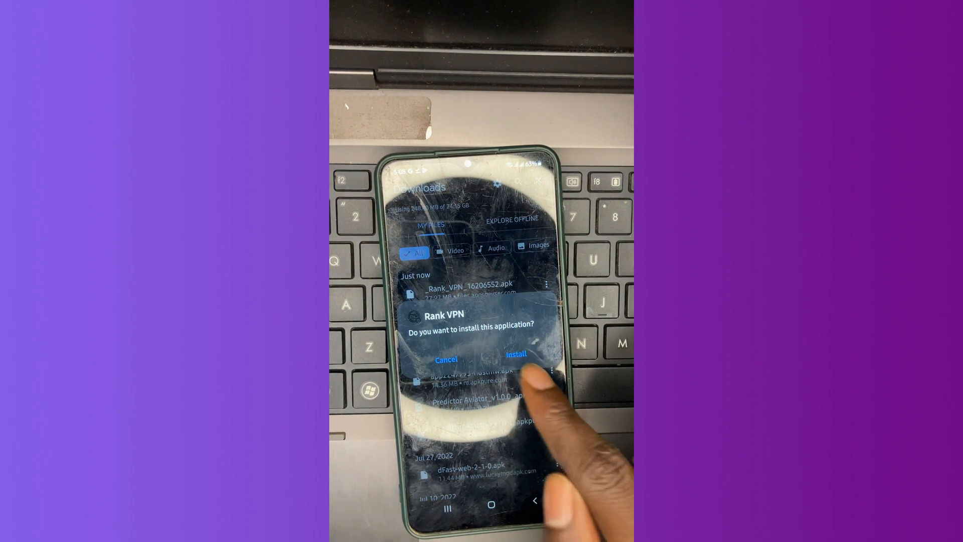
left_click(515, 353)
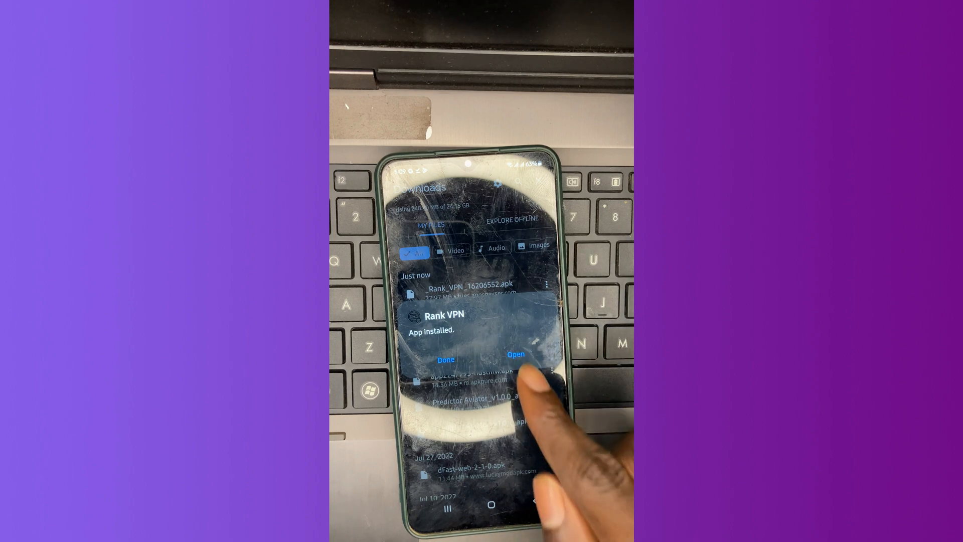
left_click(516, 354)
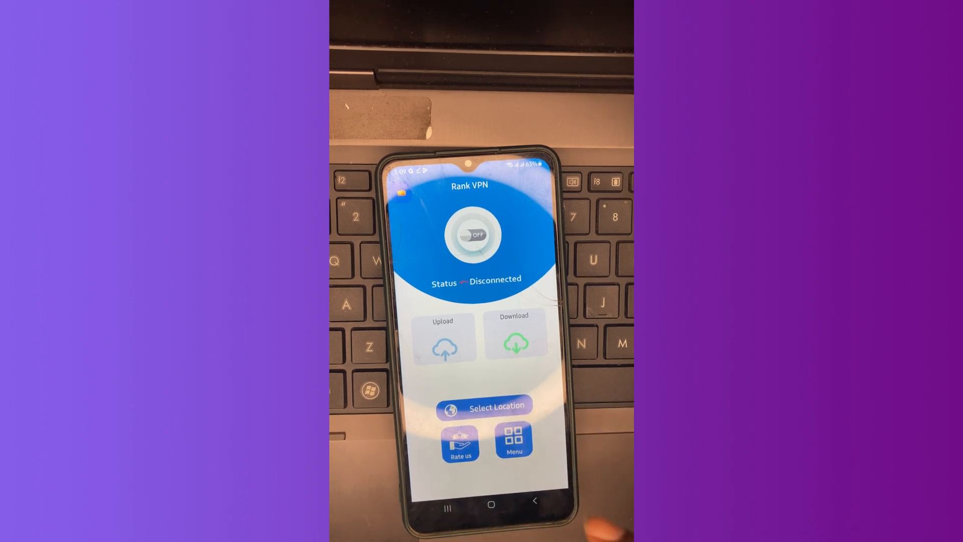
Step: Switch the Rank VPN toggle on until Connected, then return to the home screen
left_click(484, 407)
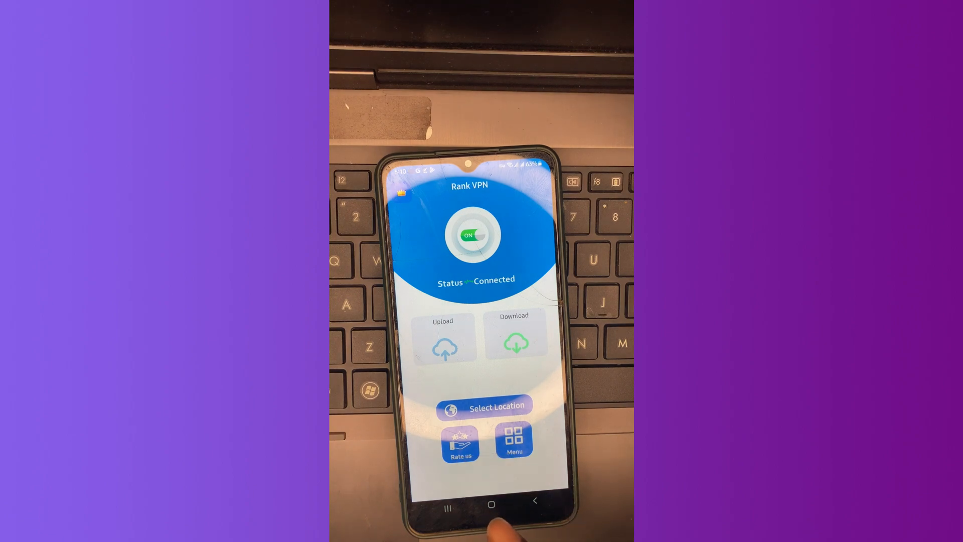
left_click(490, 505)
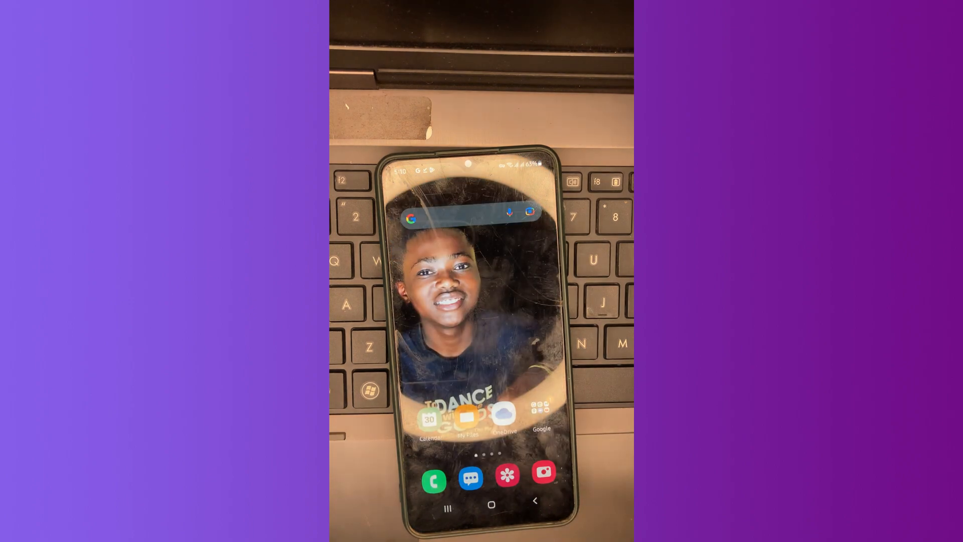
Step: Search 'my ip address' in the phone's web browser
left_click(542, 418)
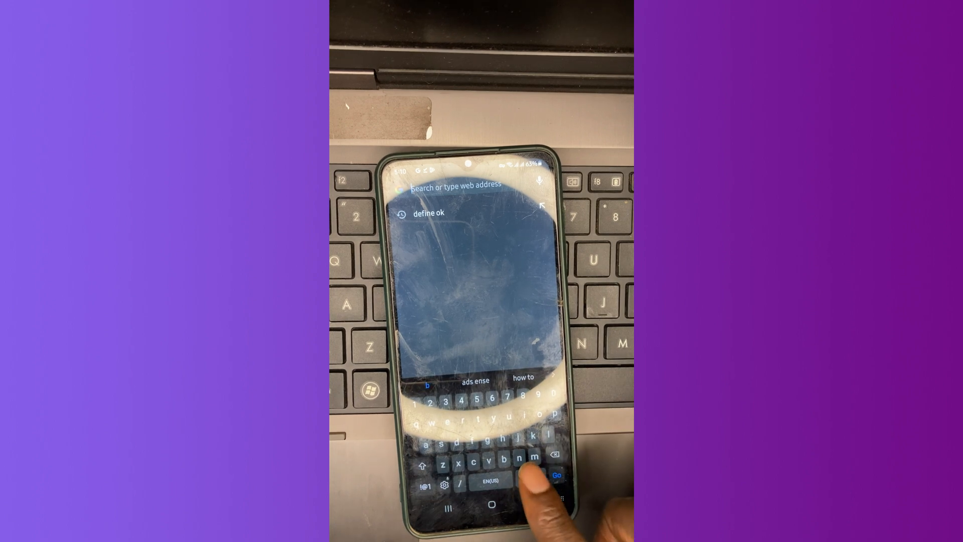
type("my")
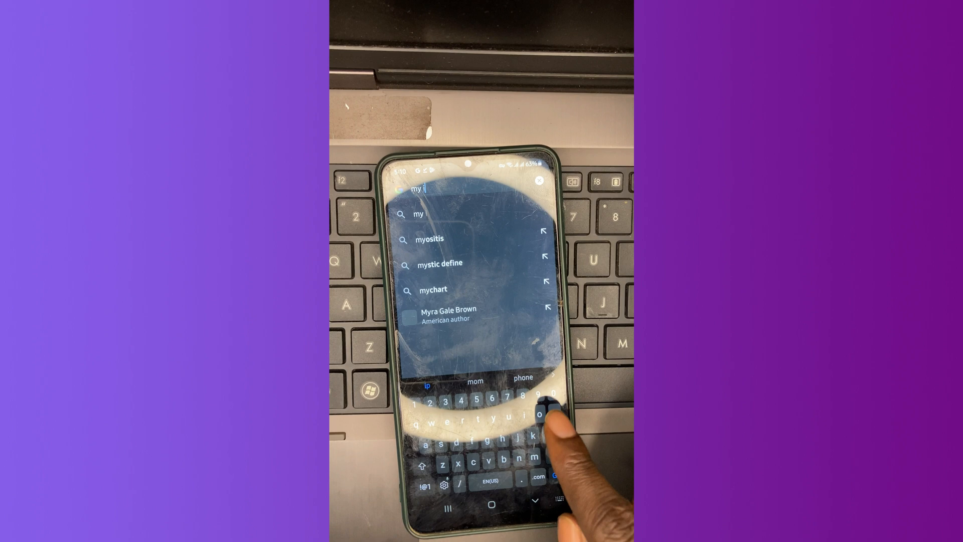
type("p address")
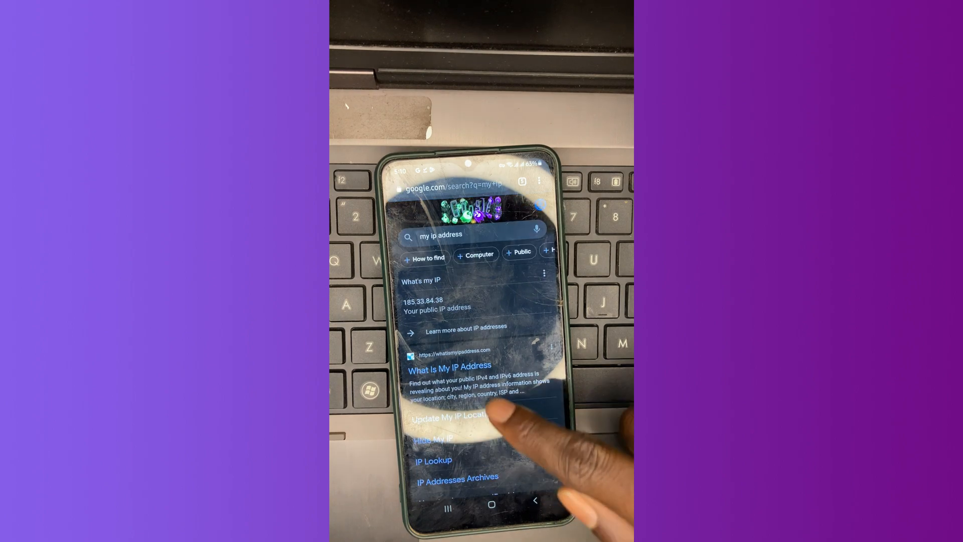
Step: Scroll the WhatIsMyIPAddress page to My IP Information showing HZ Hosting Ltd, Chicago, Illinois
scroll("up", 3)
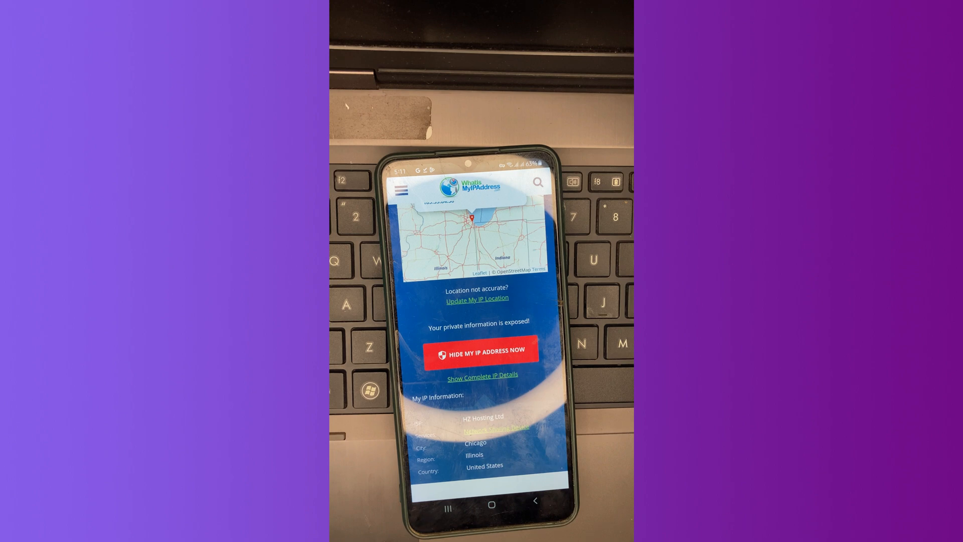
scroll("down", 3)
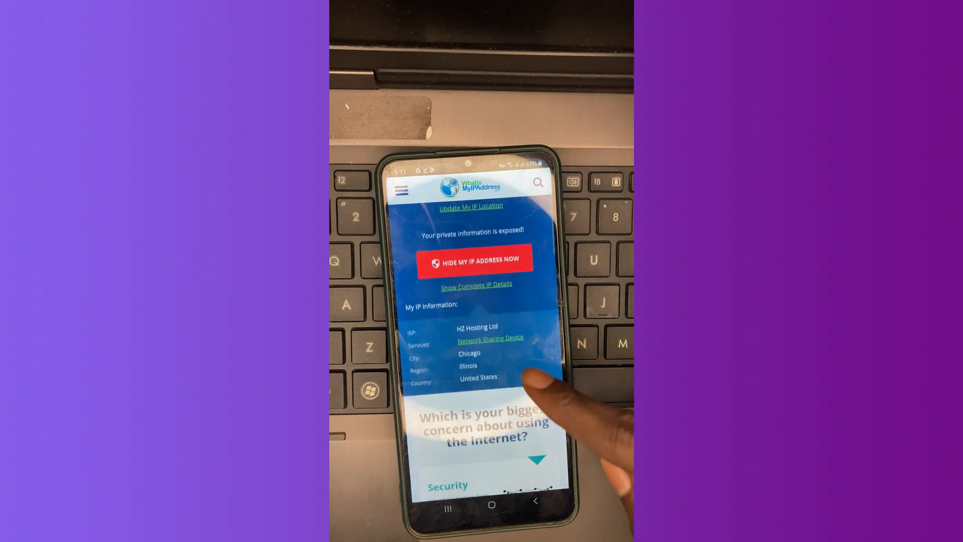